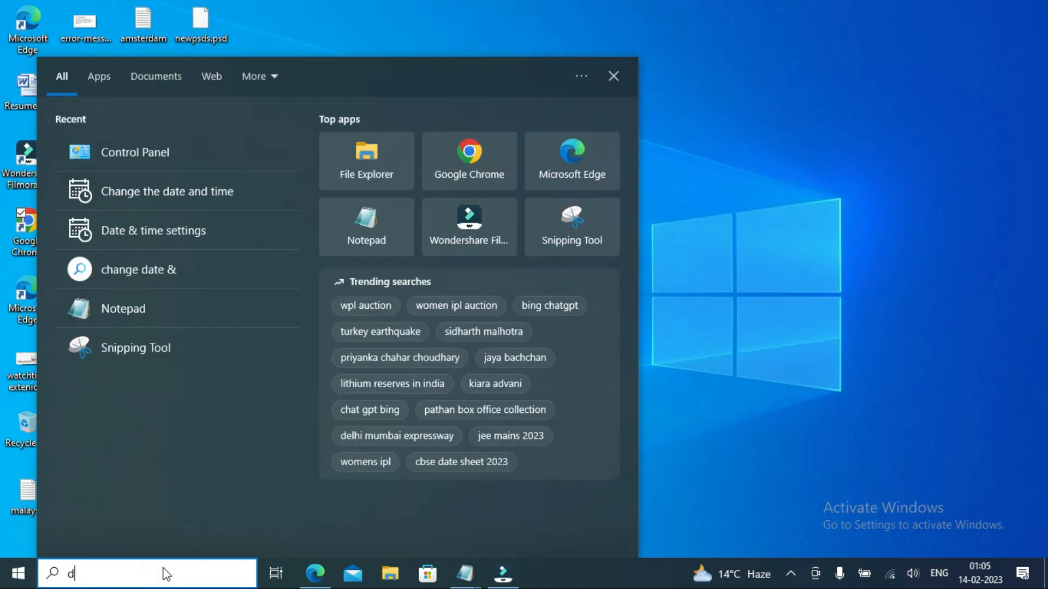
Step: Search Windows for 'date and time' and open the Change the date and time settings
text(ate and ti)
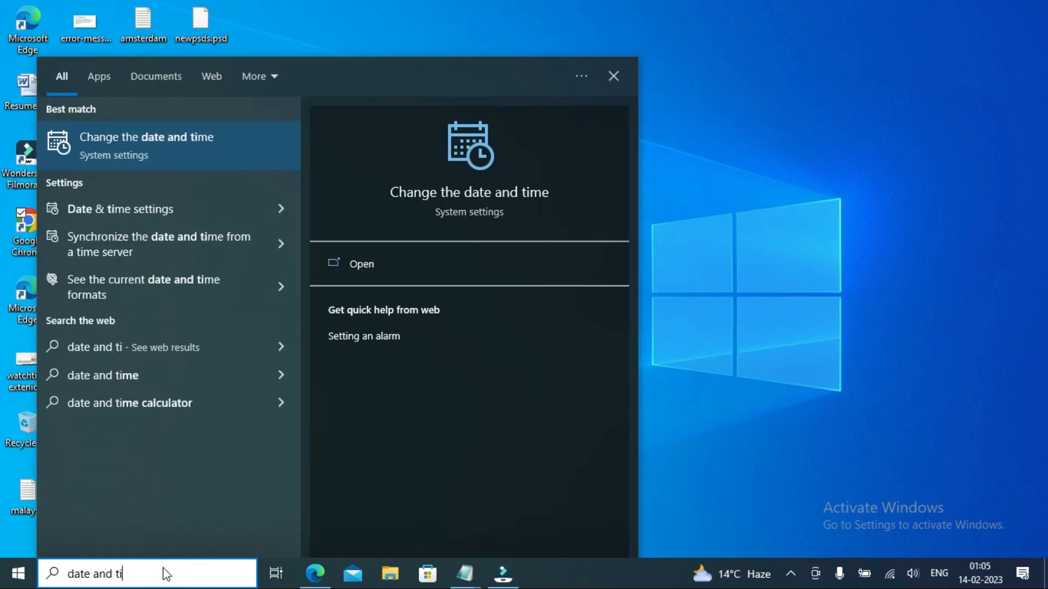
text(me)
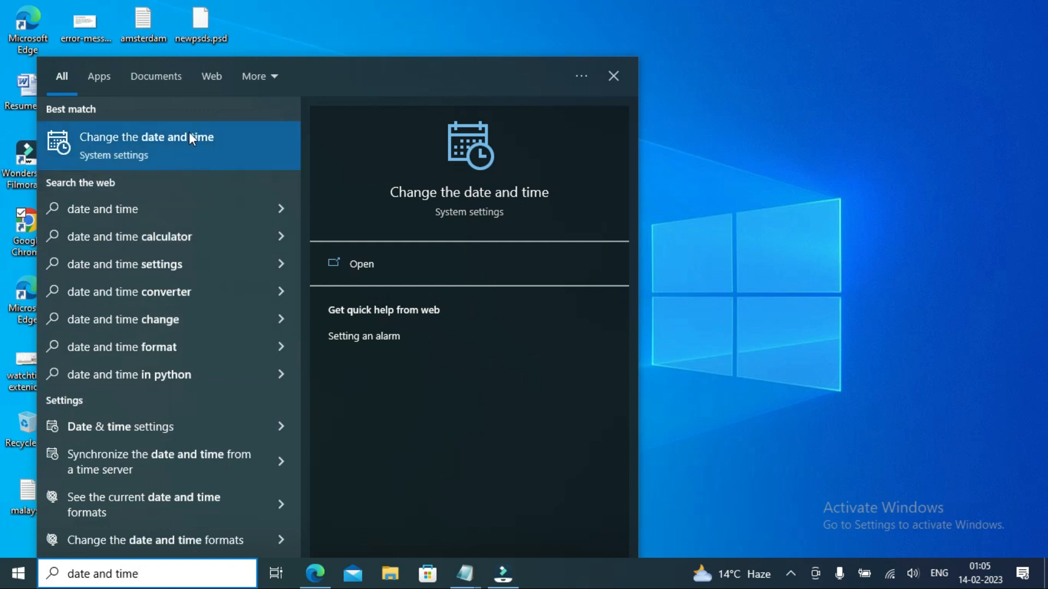
click(361, 264)
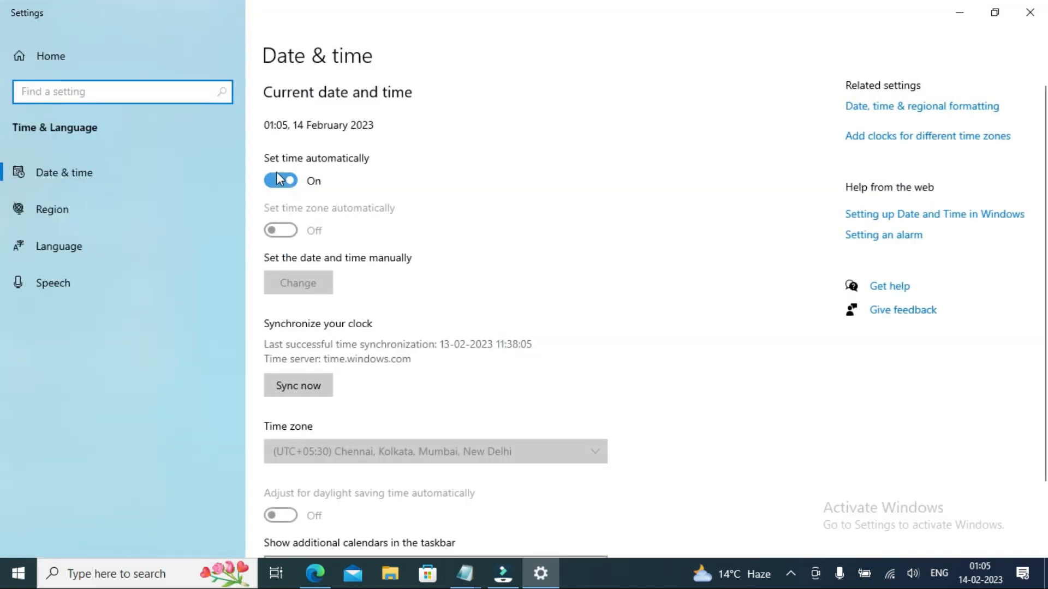
mouse_move(297, 193)
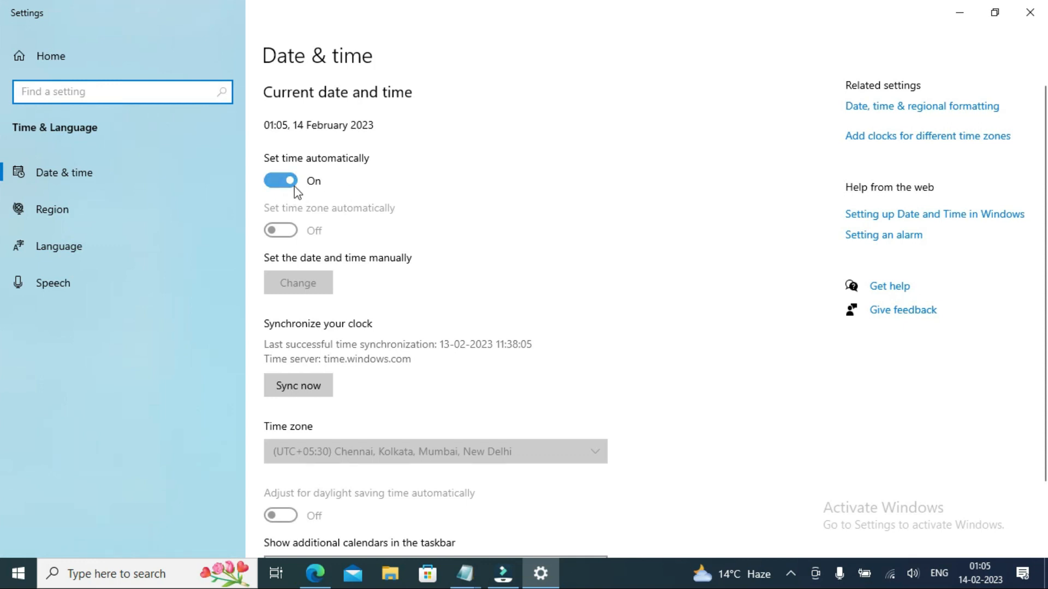
mouse_move(371, 203)
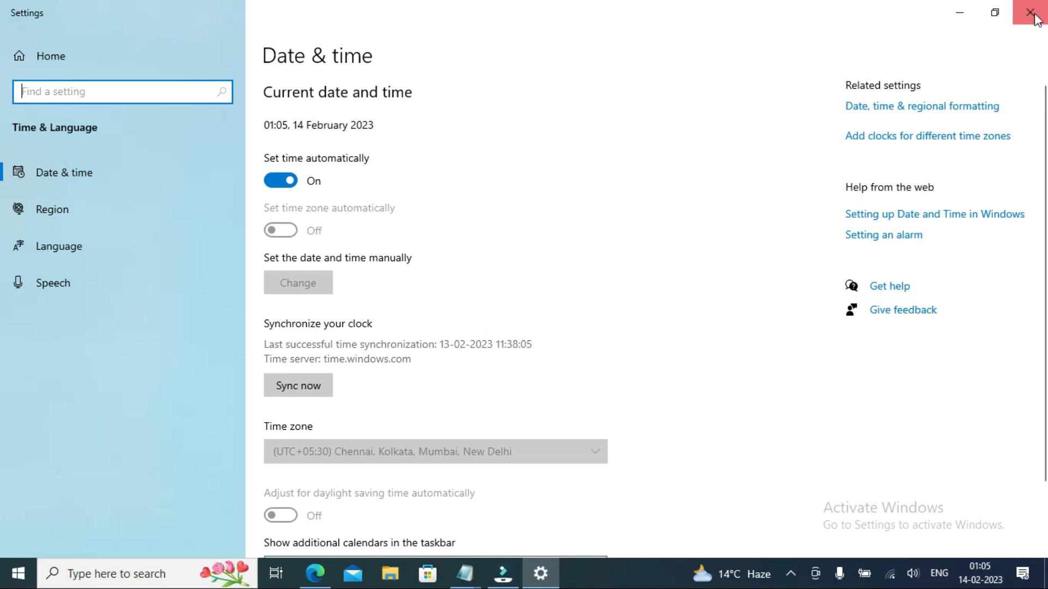
Step: Leave 'Set time automatically' on and close the Date & time settings window
click(1035, 12)
text(contro)
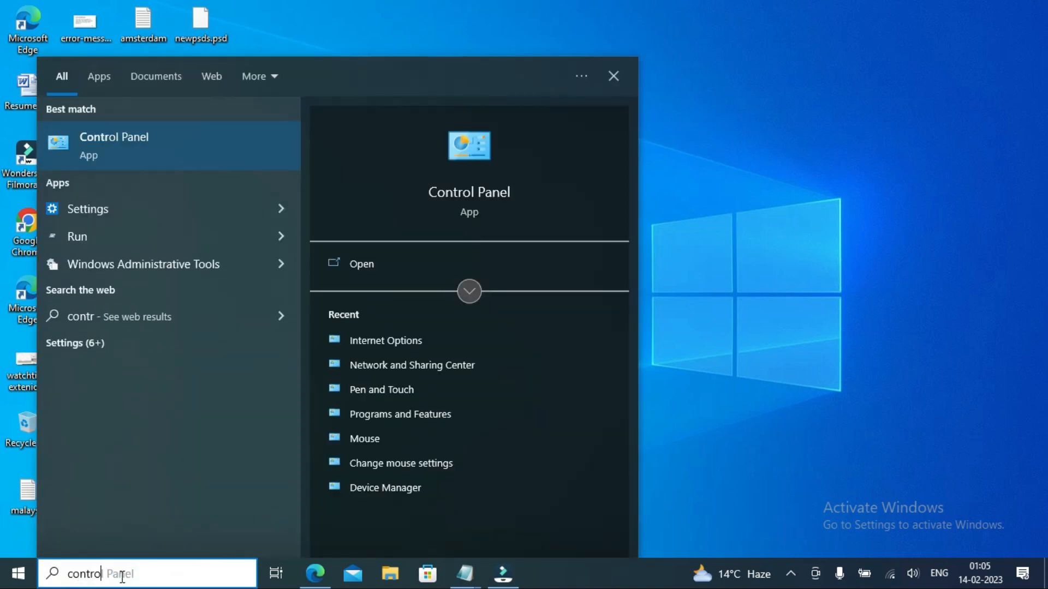
Step: Open Control Panel from search and launch Internet Options from All Control Panel Items
text(l)
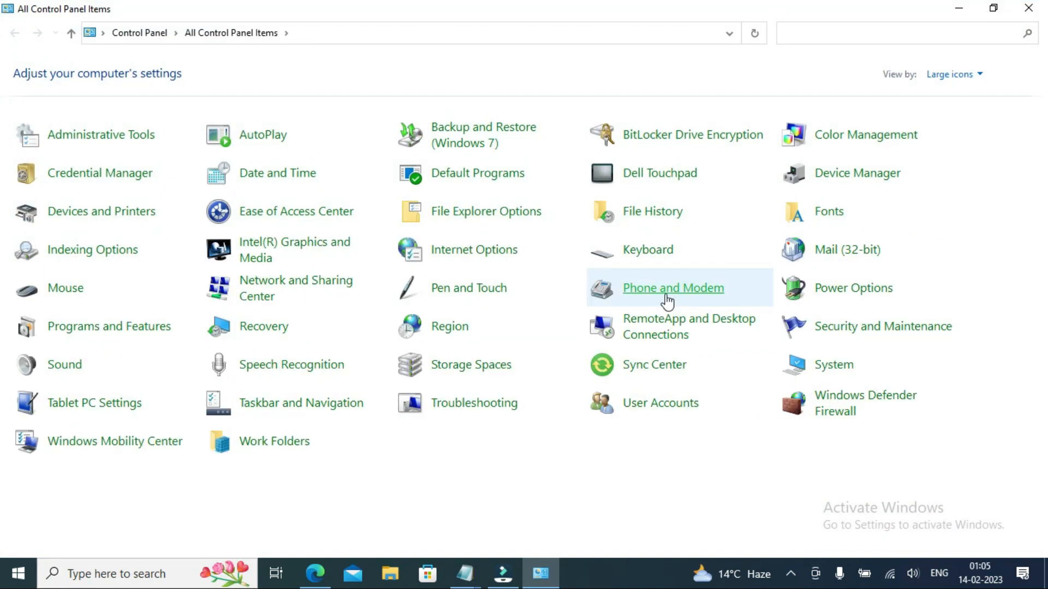
mouse_move(391, 266)
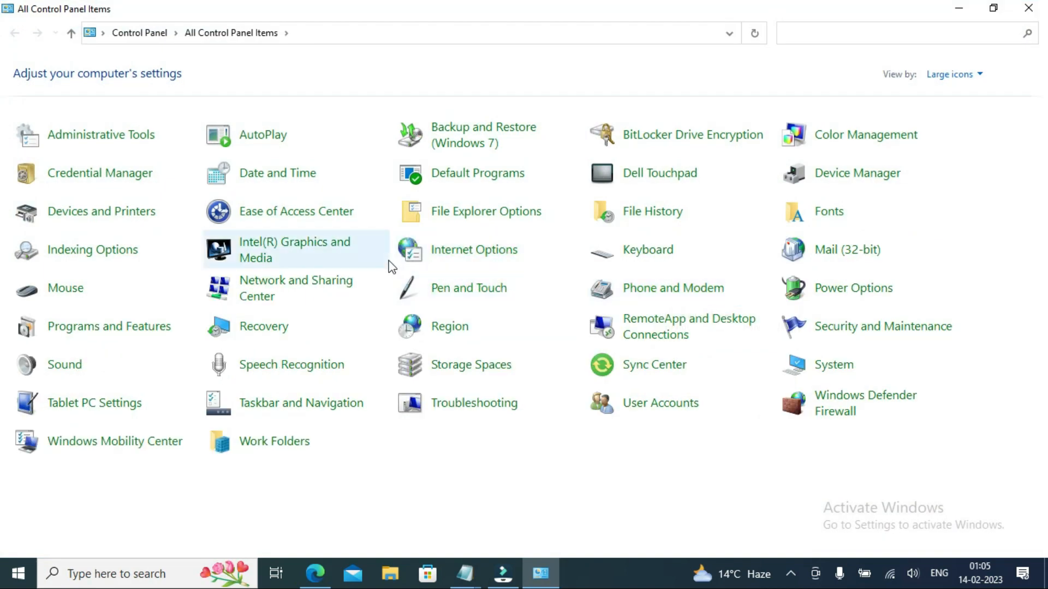
click(474, 250)
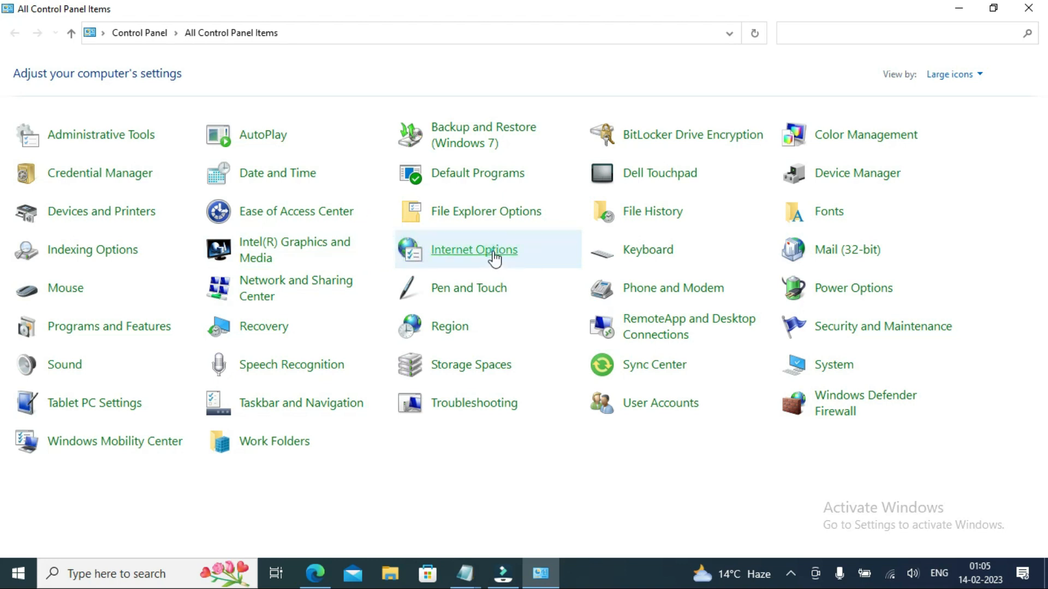
click(473, 250)
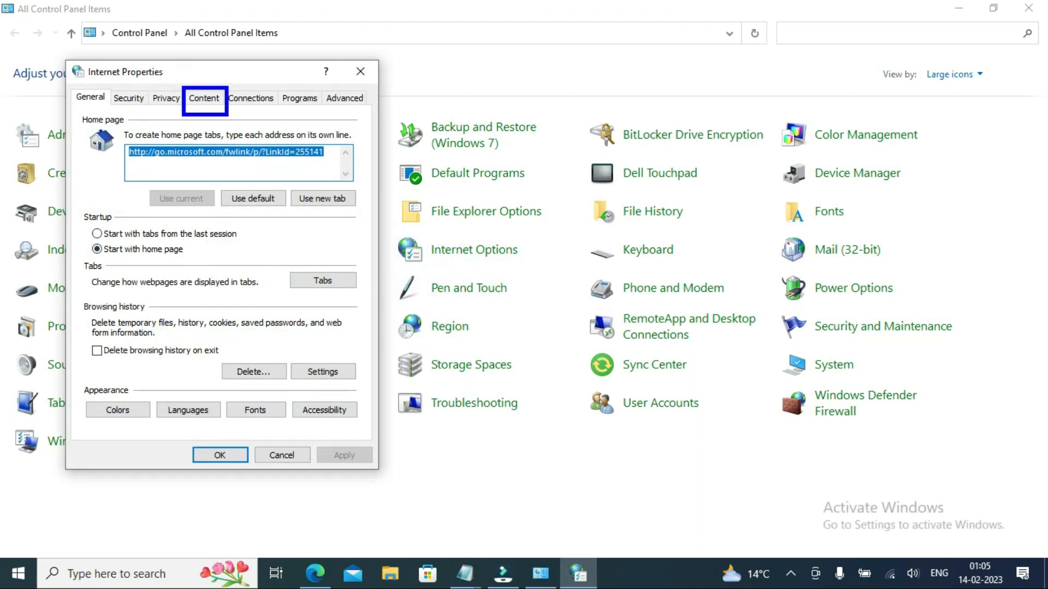
Step: Clear the SSL state from the Content tab, then close Internet Properties and Control Panel
click(205, 97)
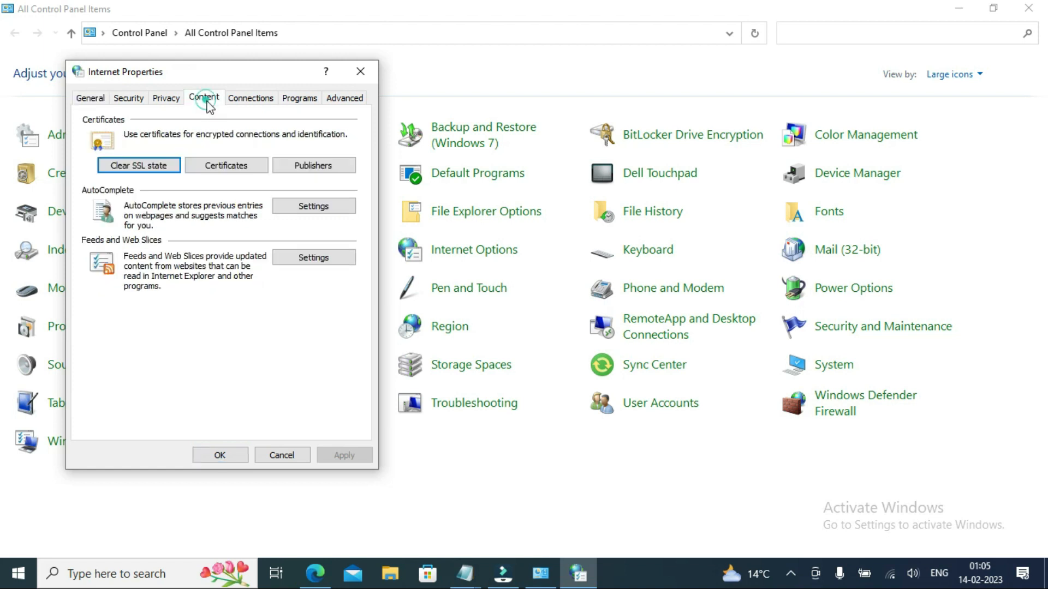
mouse_move(220, 283)
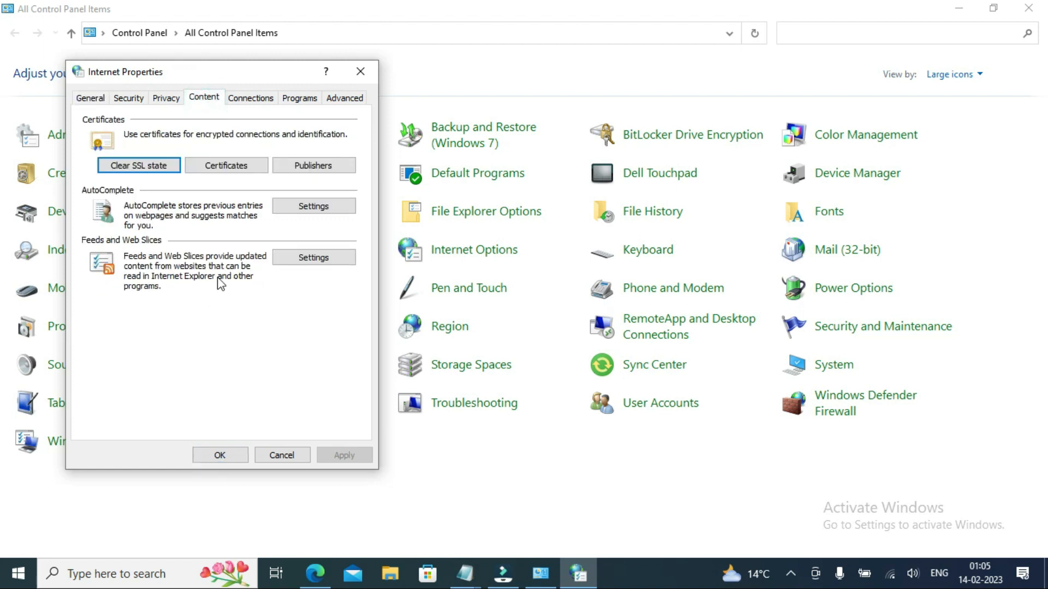
click(138, 164)
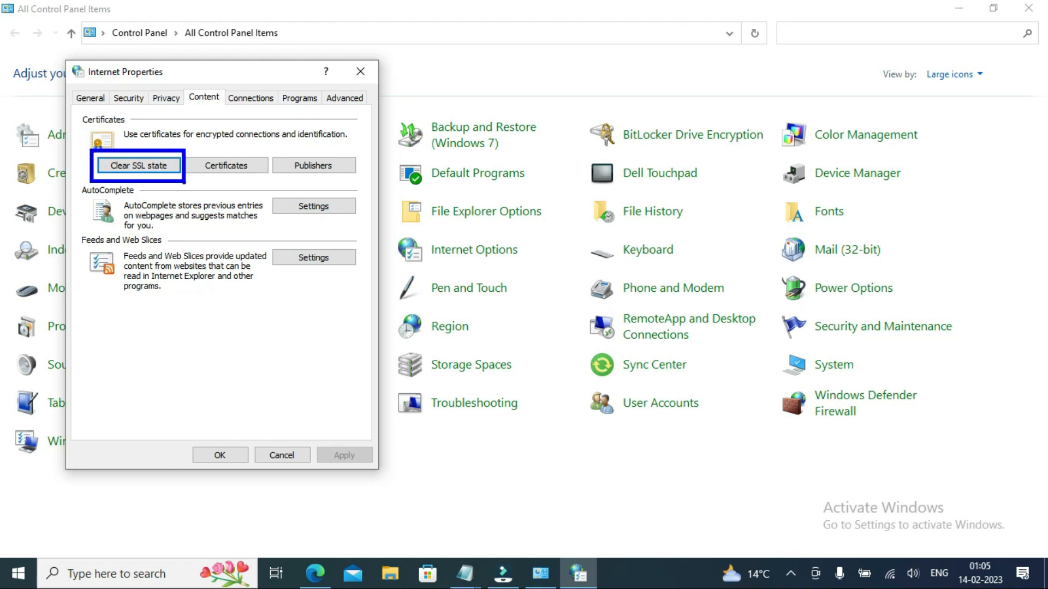
click(138, 165)
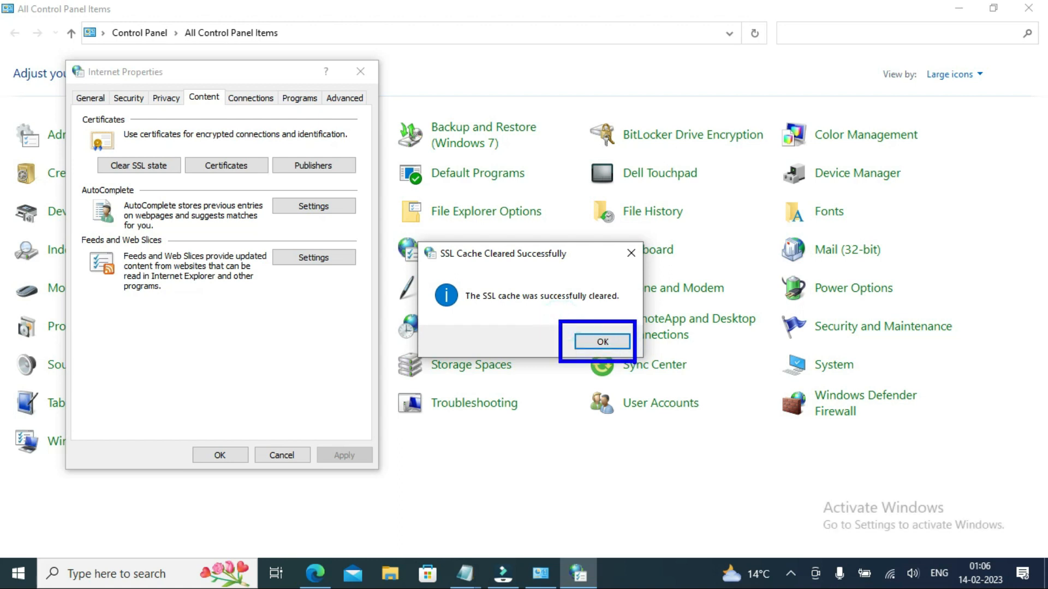
click(599, 341)
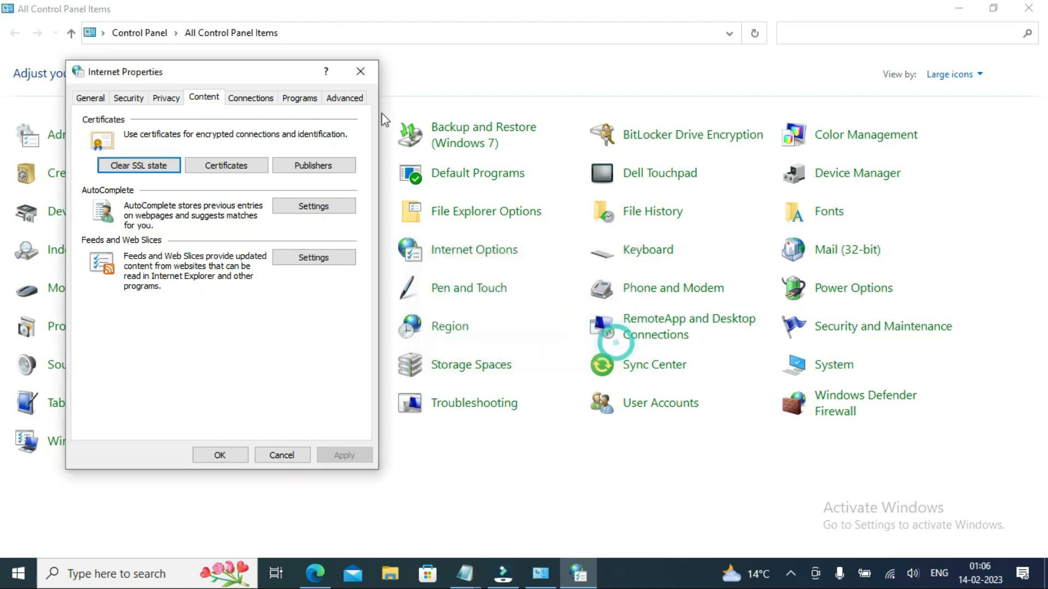
click(360, 72)
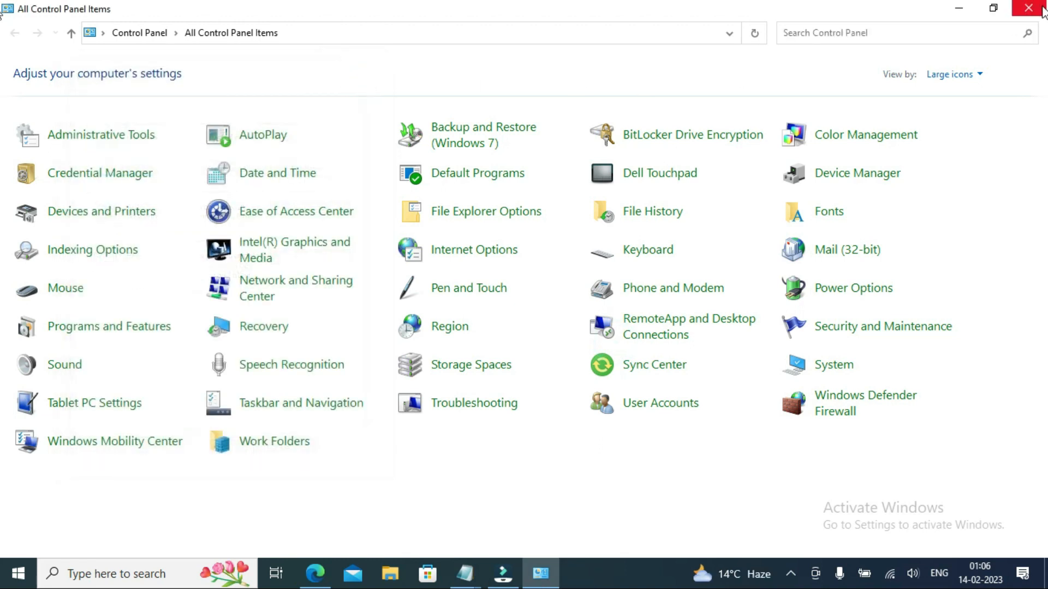
click(1028, 8)
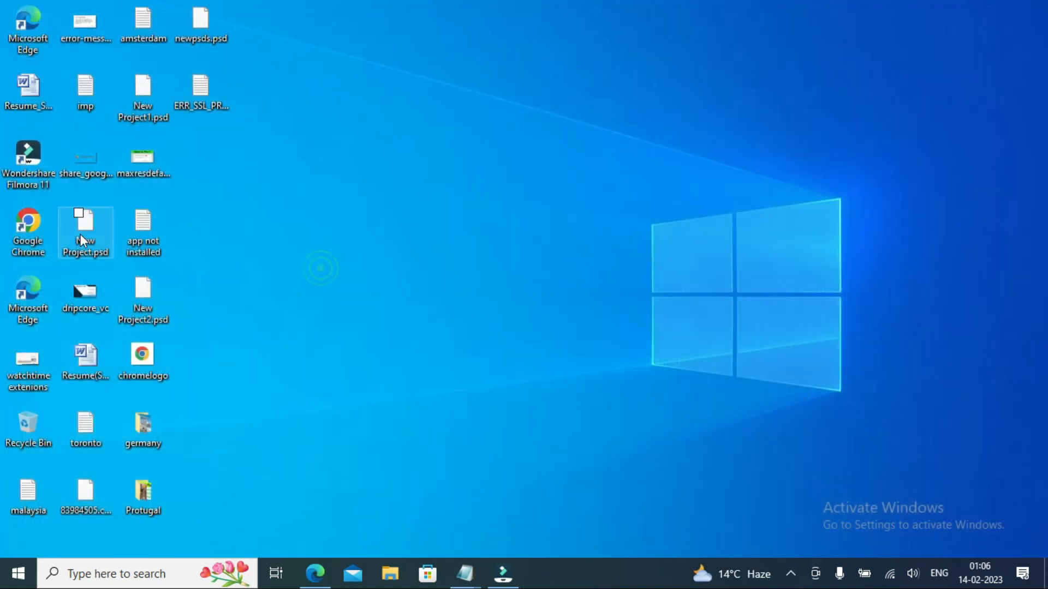
Step: Launch Google Chrome and enter chrome://flags/#enable_quic in the address bar
double_click(27, 228)
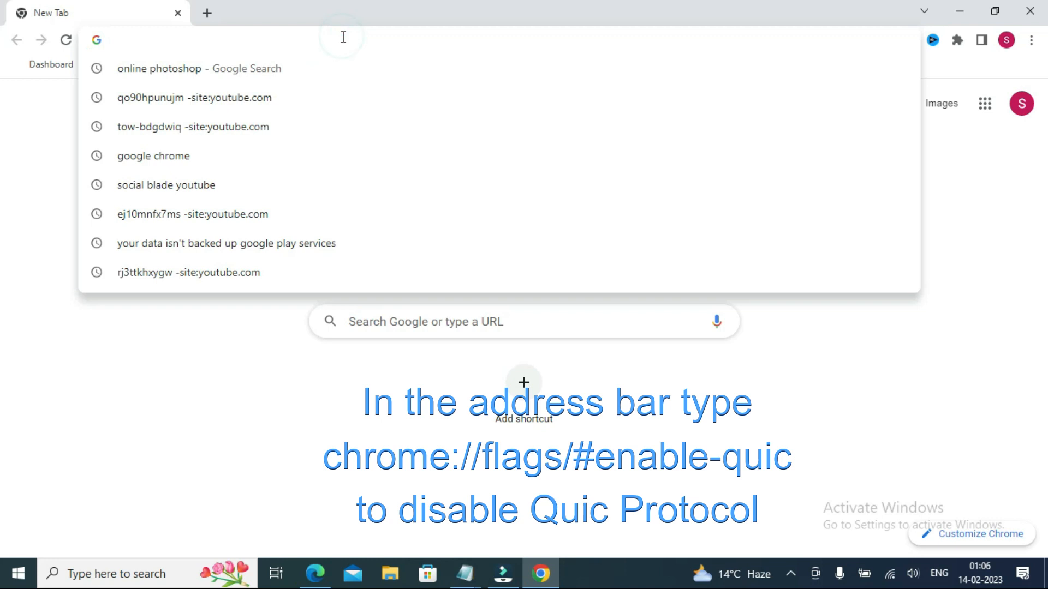
text(cherome://)
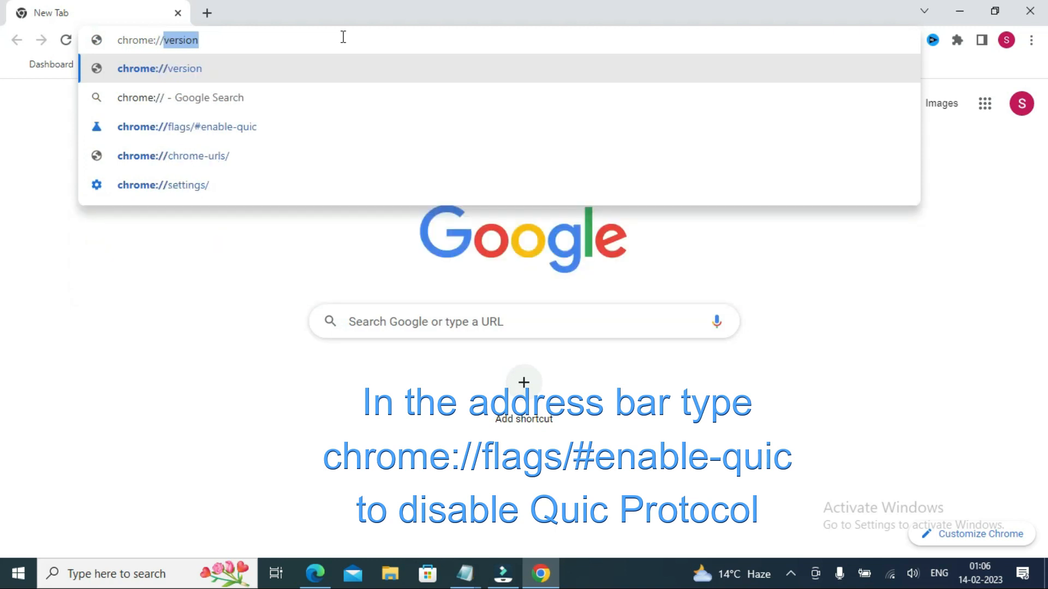
text(chrome://flags)
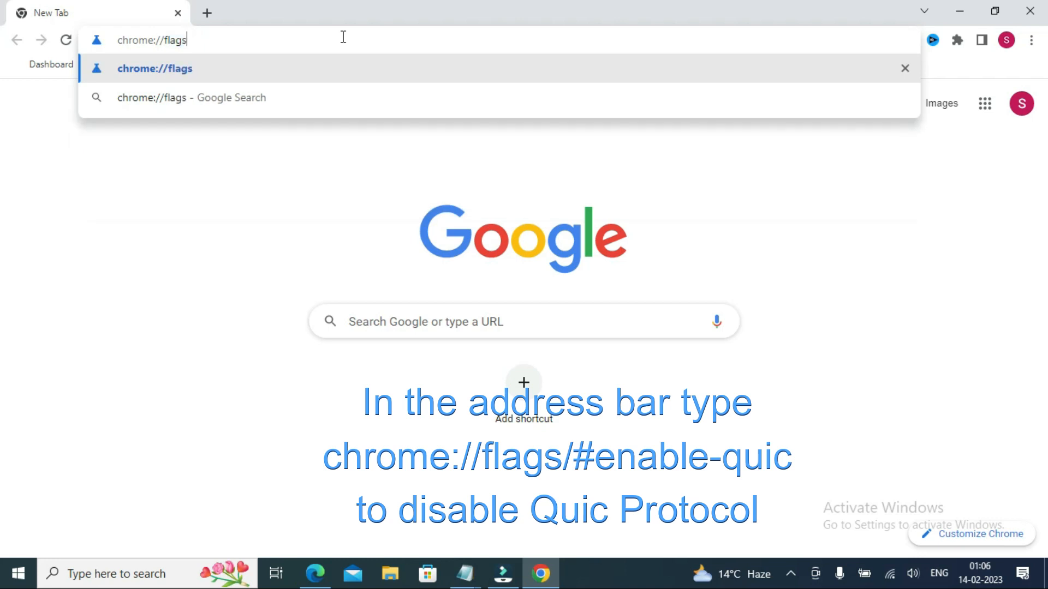
text(/)
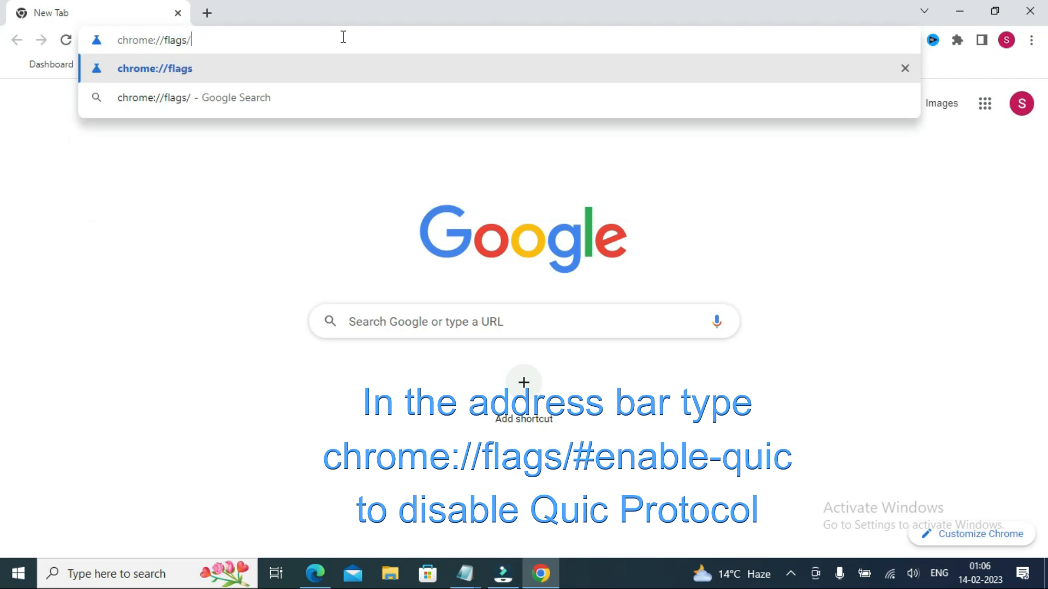
text(#e)
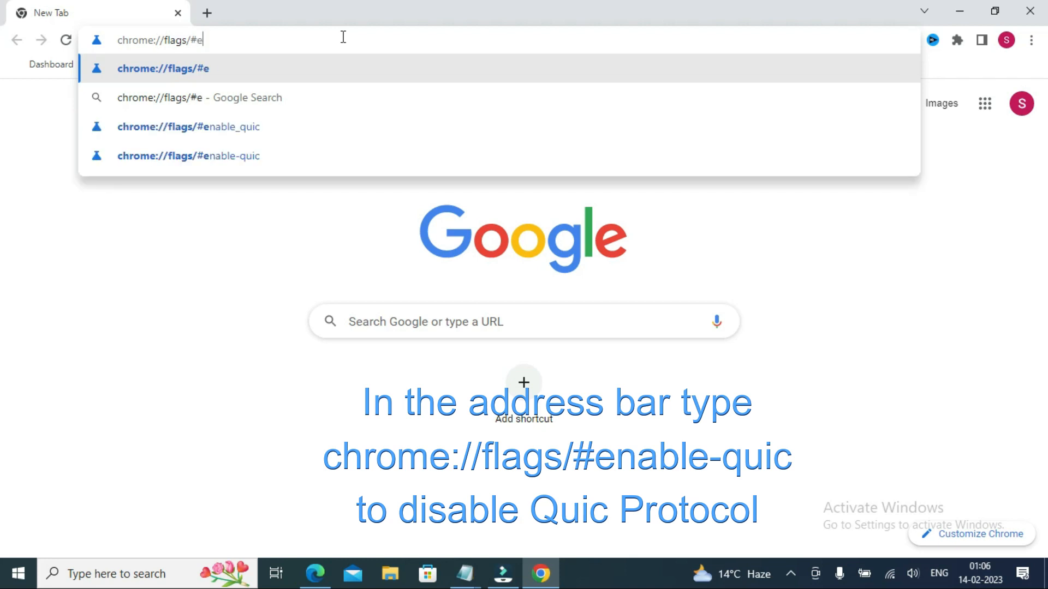
text(nable)
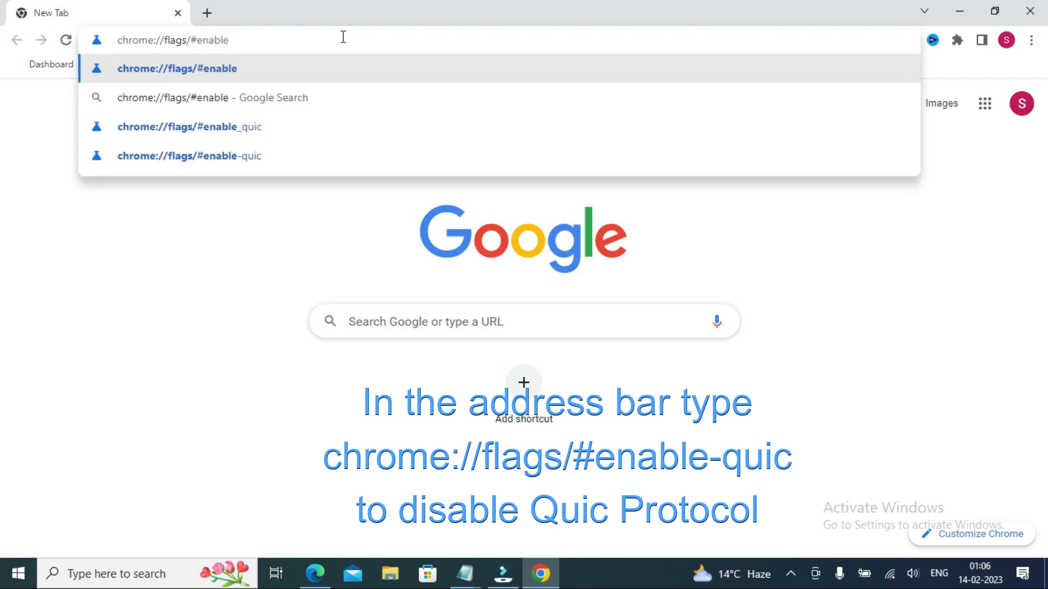
text(_qui)
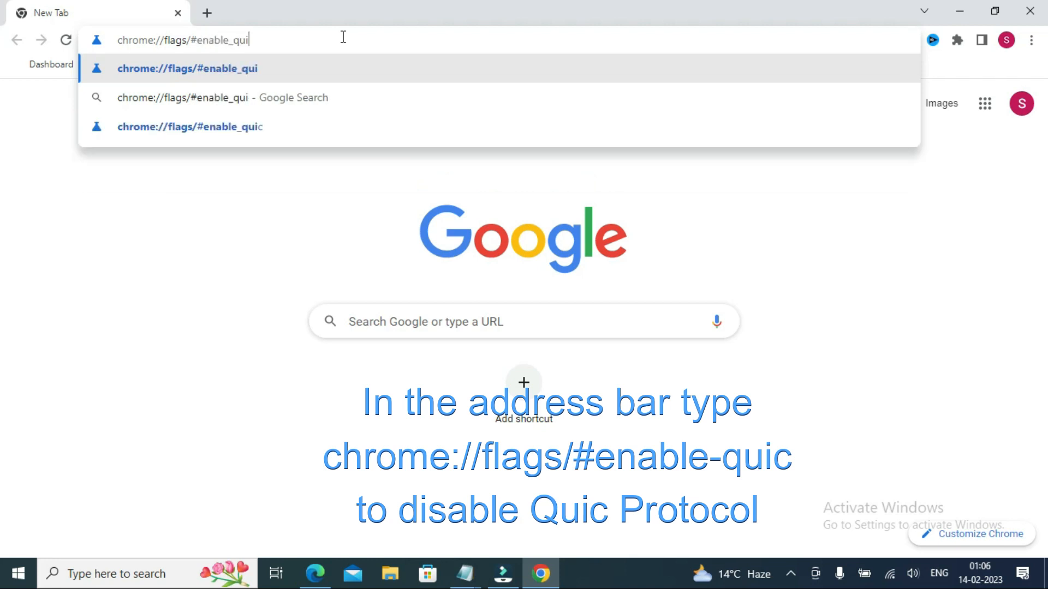
text(c)
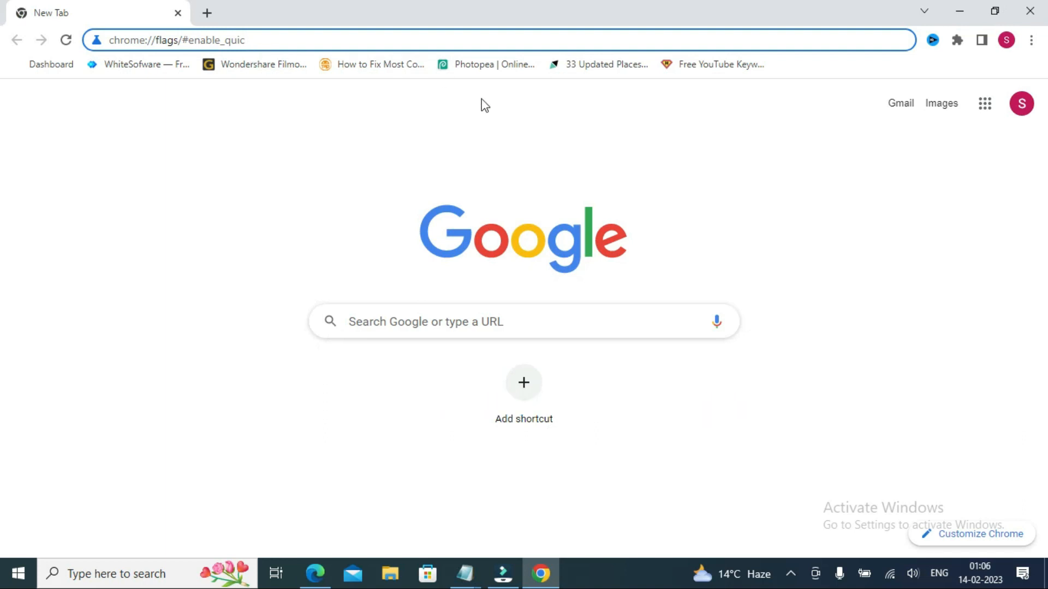
Step: Set the Experimental QUIC protocol flag to Disabled, relaunch Chrome, then close it
key(Return)
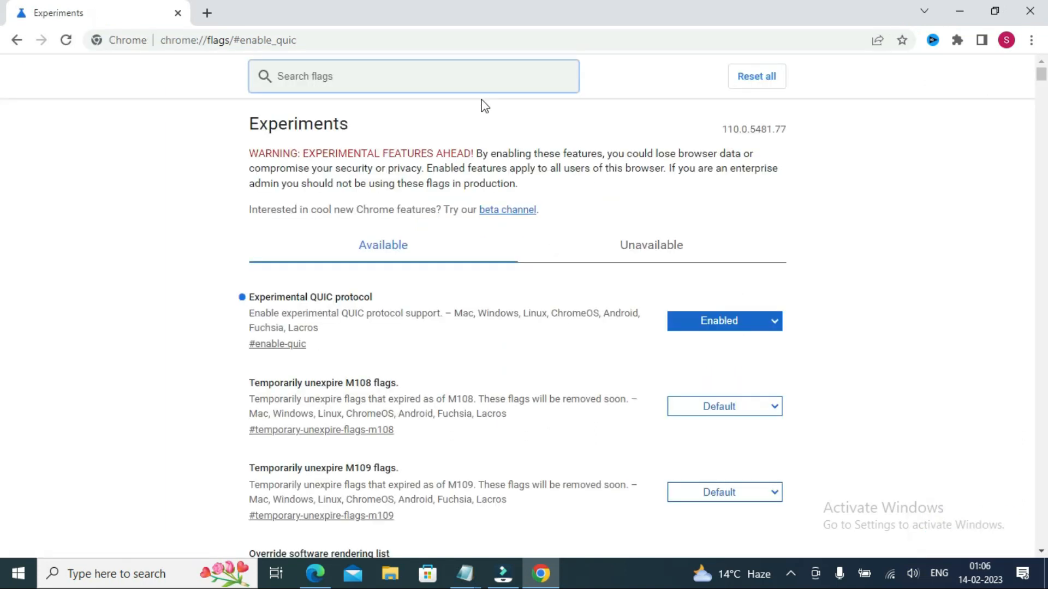
mouse_move(575, 313)
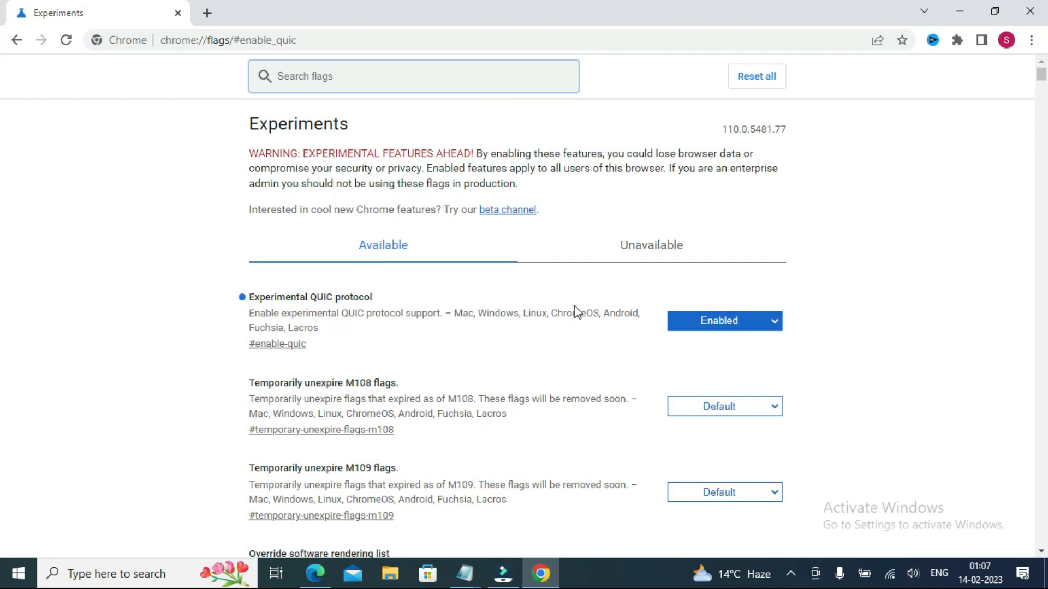
click(413, 75)
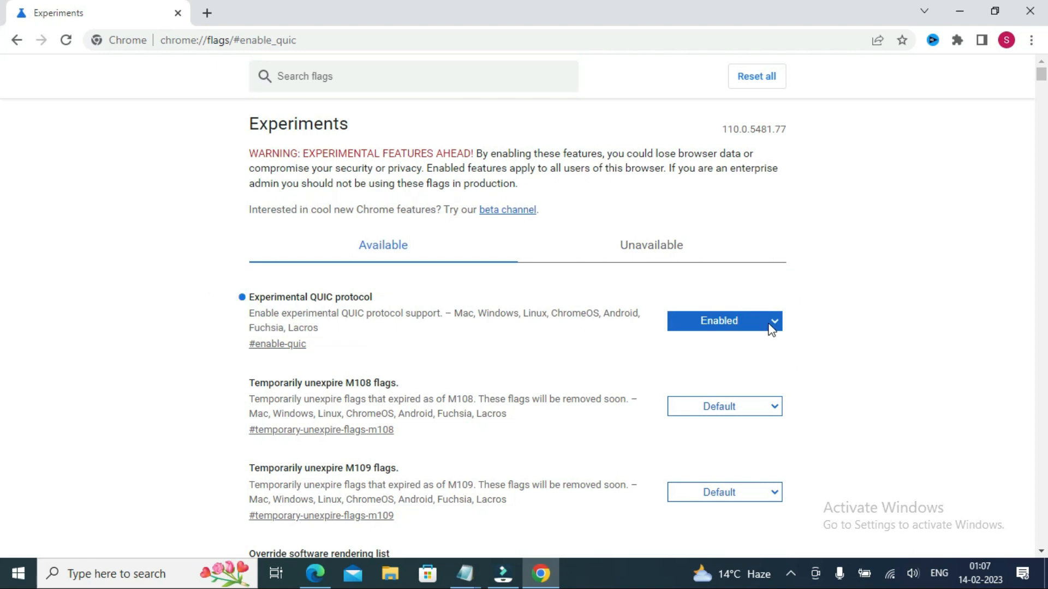
click(724, 322)
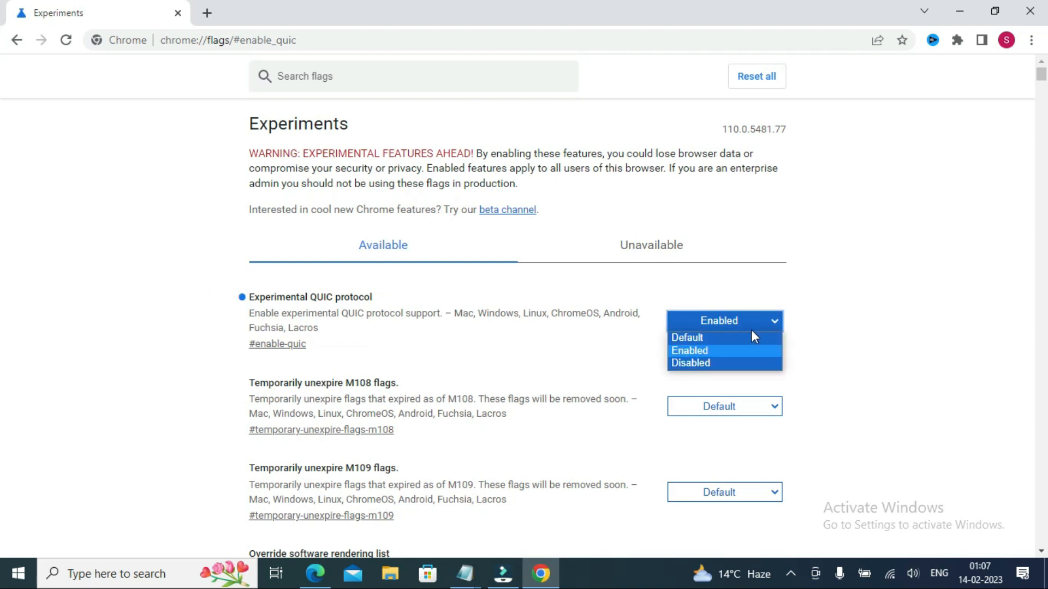
click(690, 363)
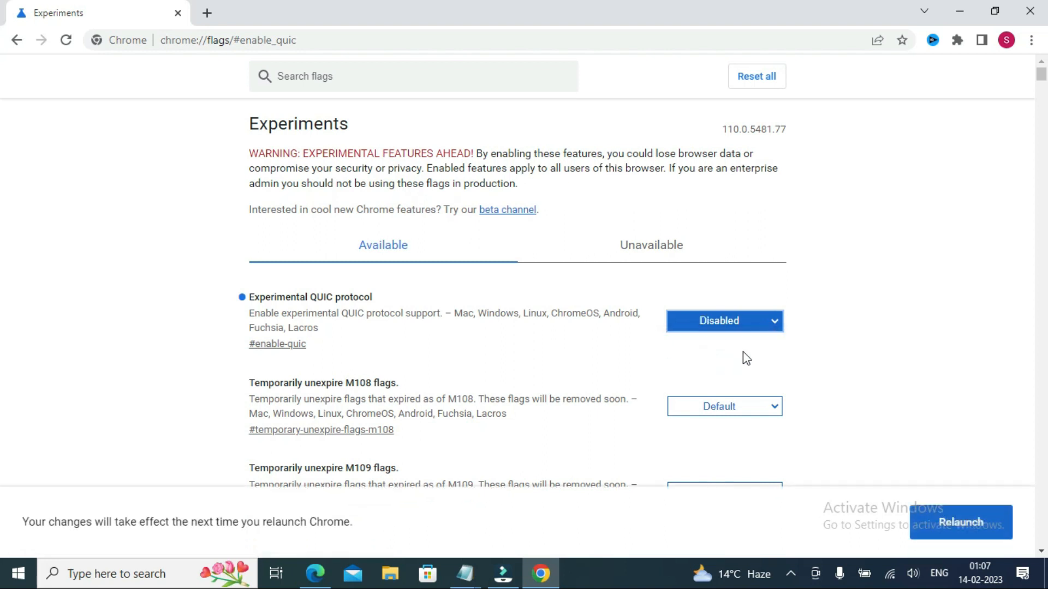
mouse_move(792, 357)
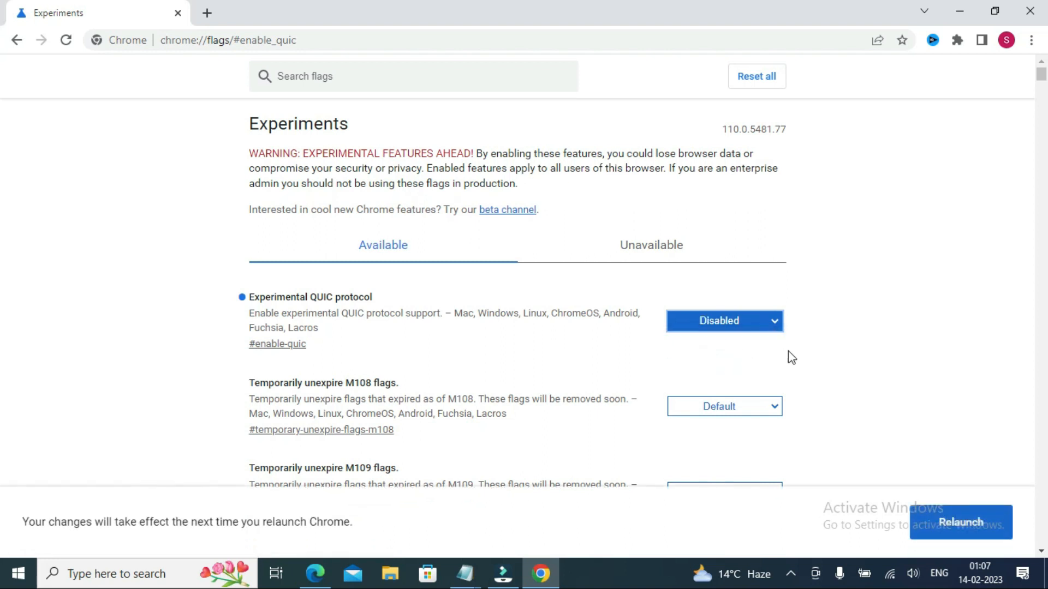
mouse_move(822, 390)
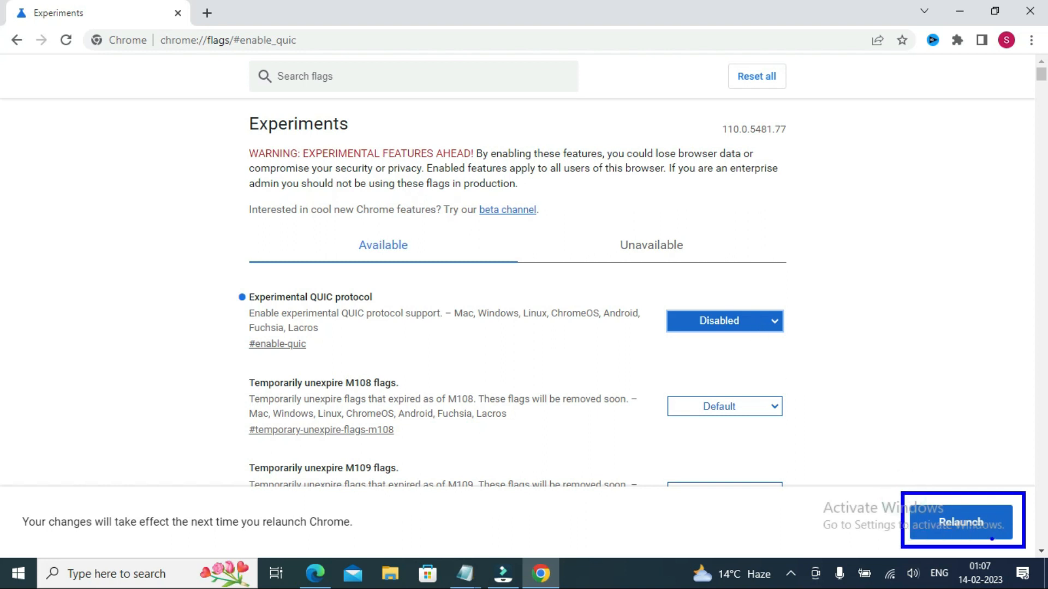
click(962, 522)
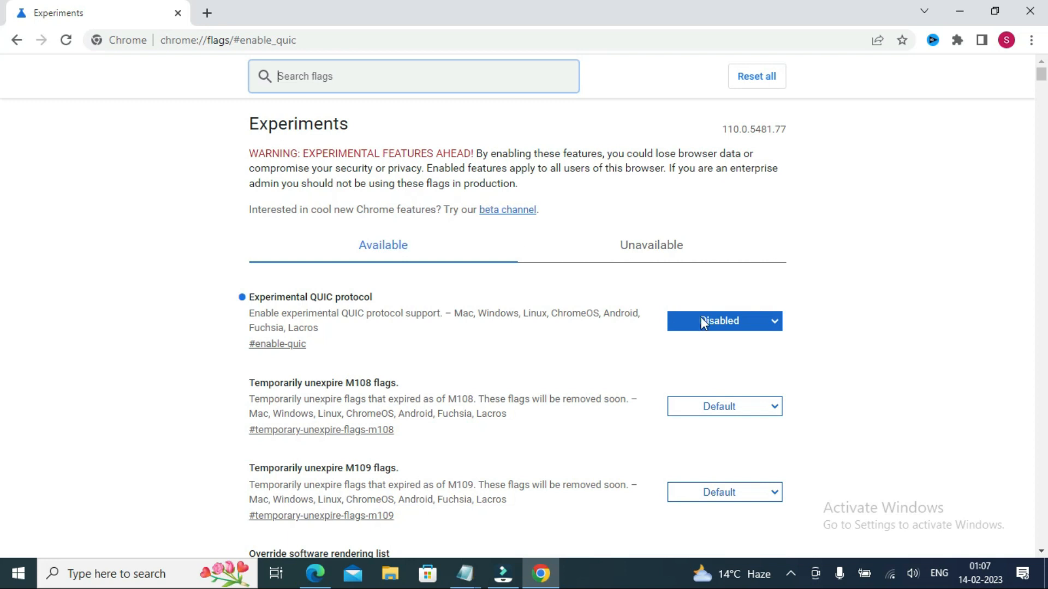
mouse_move(580, 339)
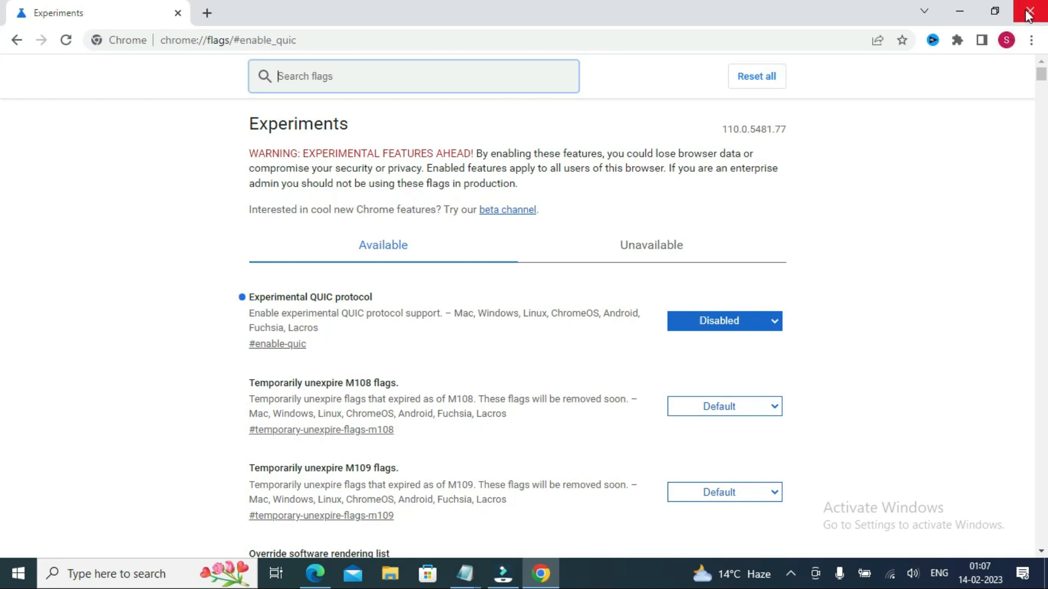
click(1035, 12)
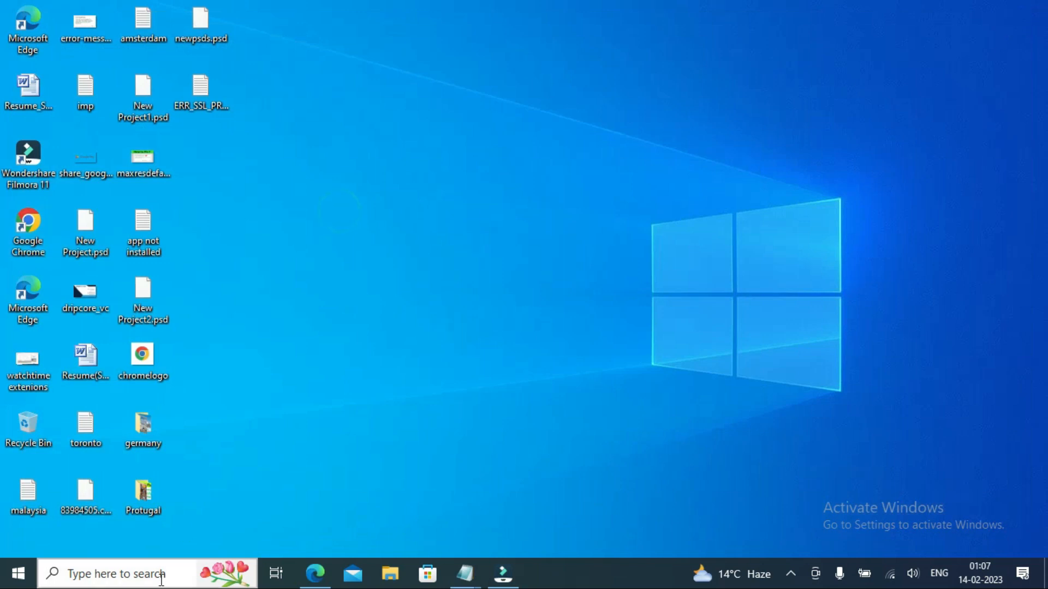
Step: Reopen Control Panel by searching 'contro' and open Internet Options
click(147, 573)
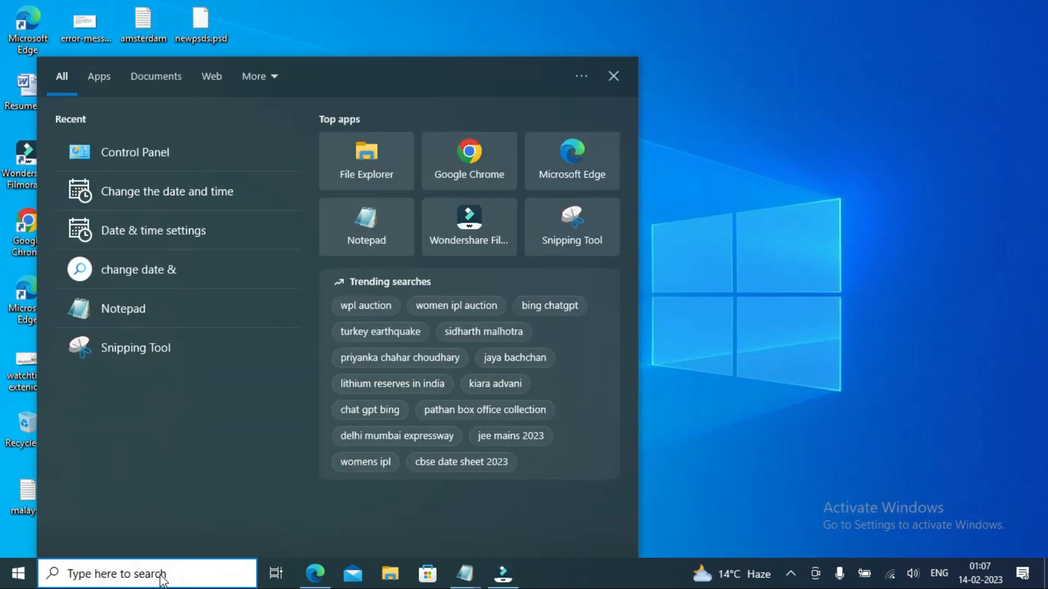
text(contro)
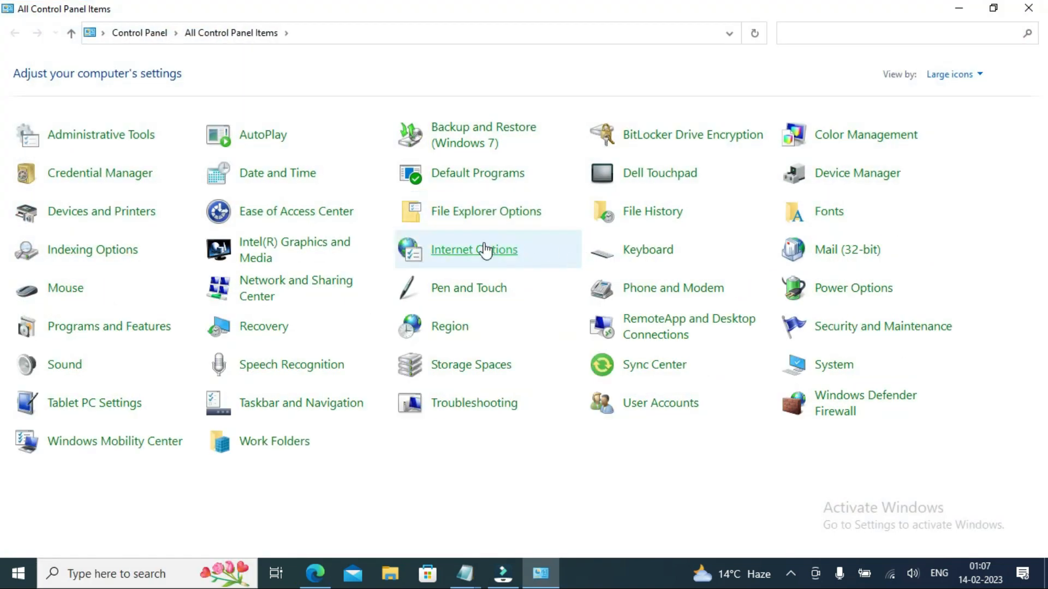
click(473, 249)
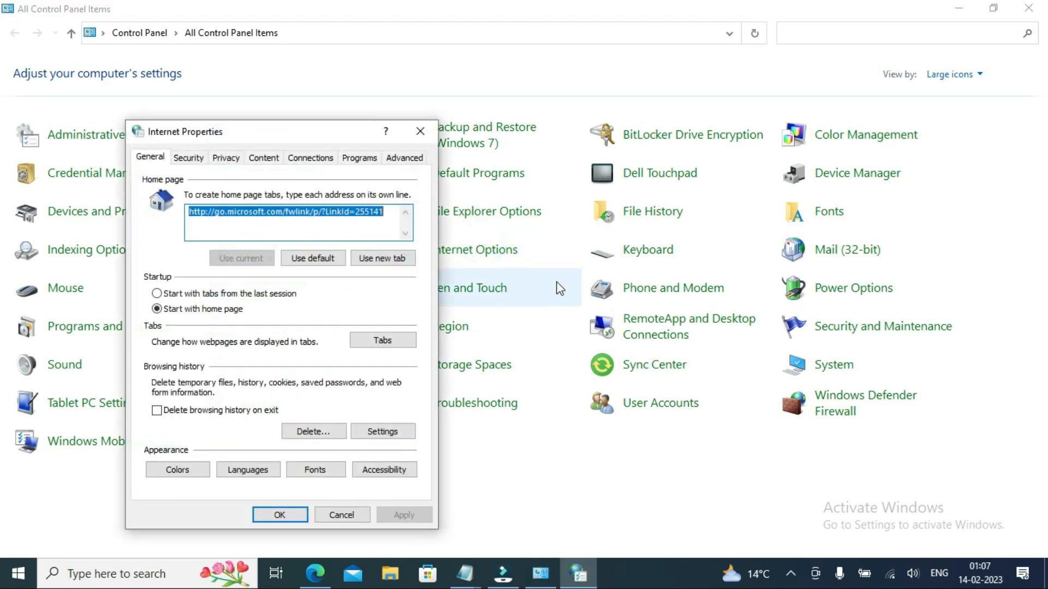
mouse_move(252, 214)
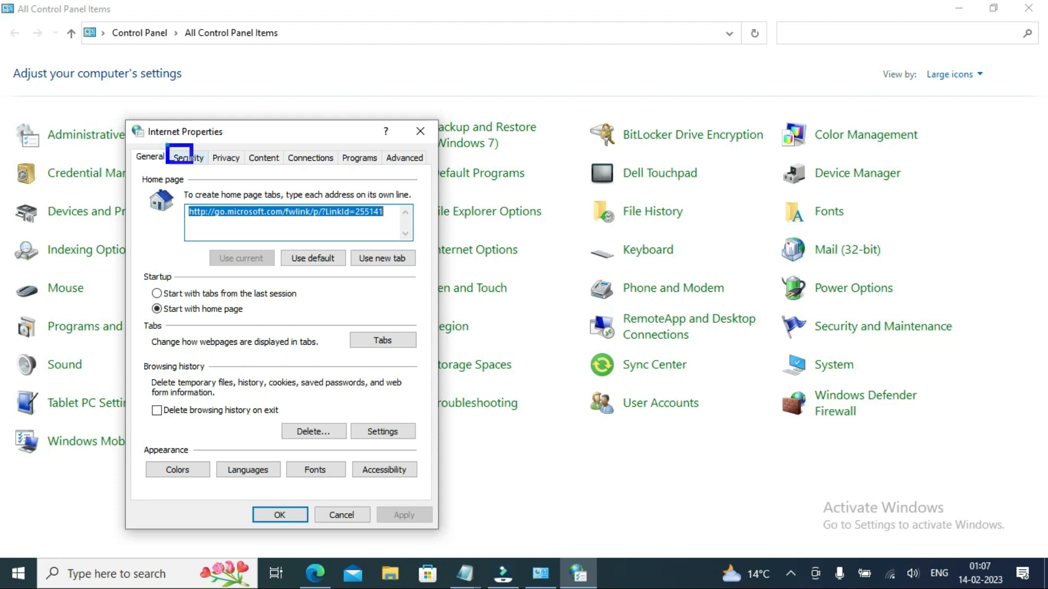
Step: Set the Internet zone security slider to Medium on the Security tab and confirm with OK
click(189, 158)
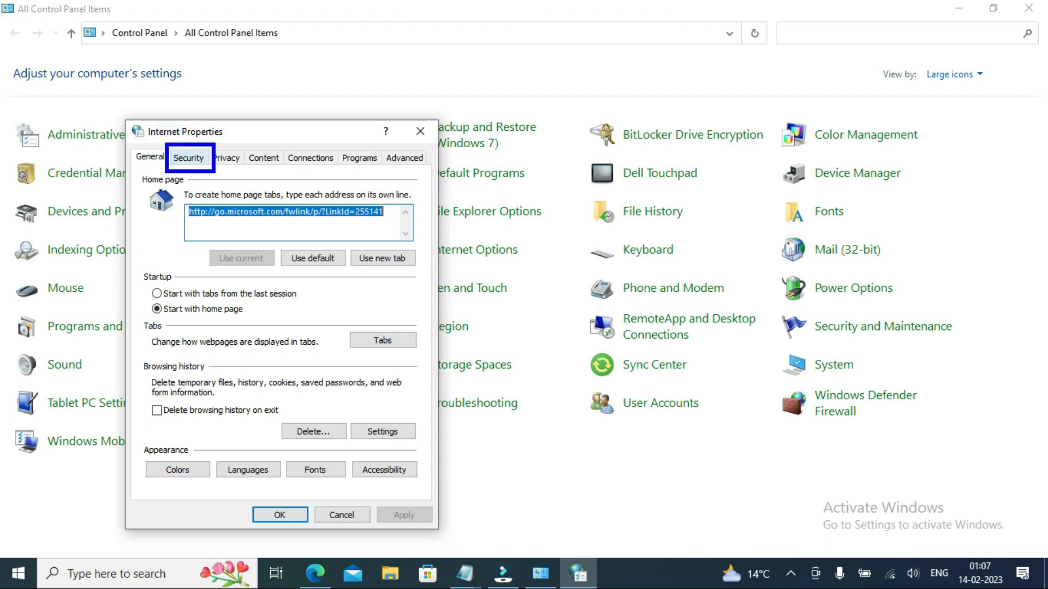
click(188, 158)
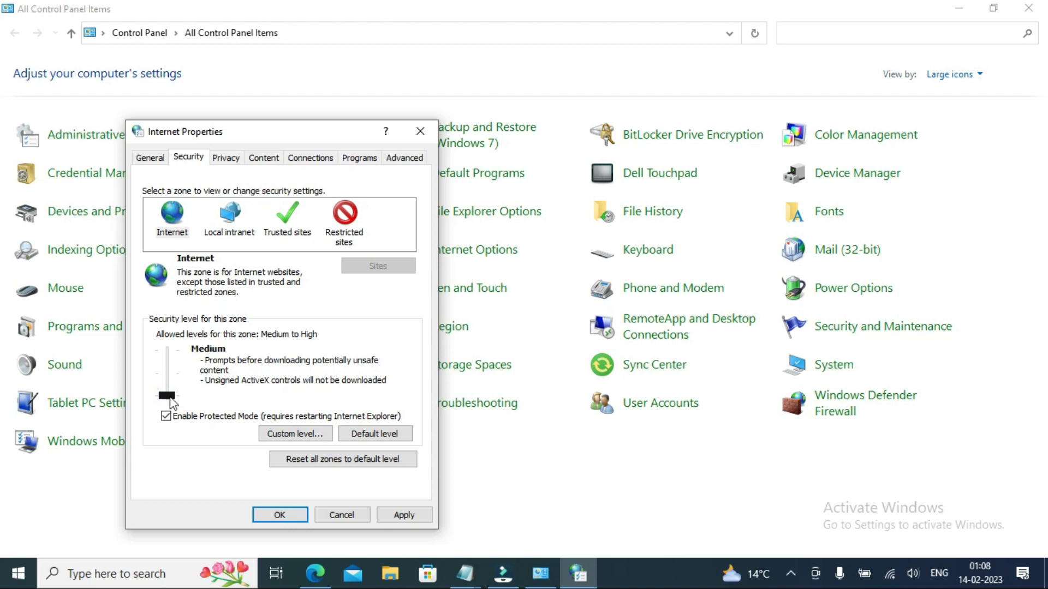
click(404, 515)
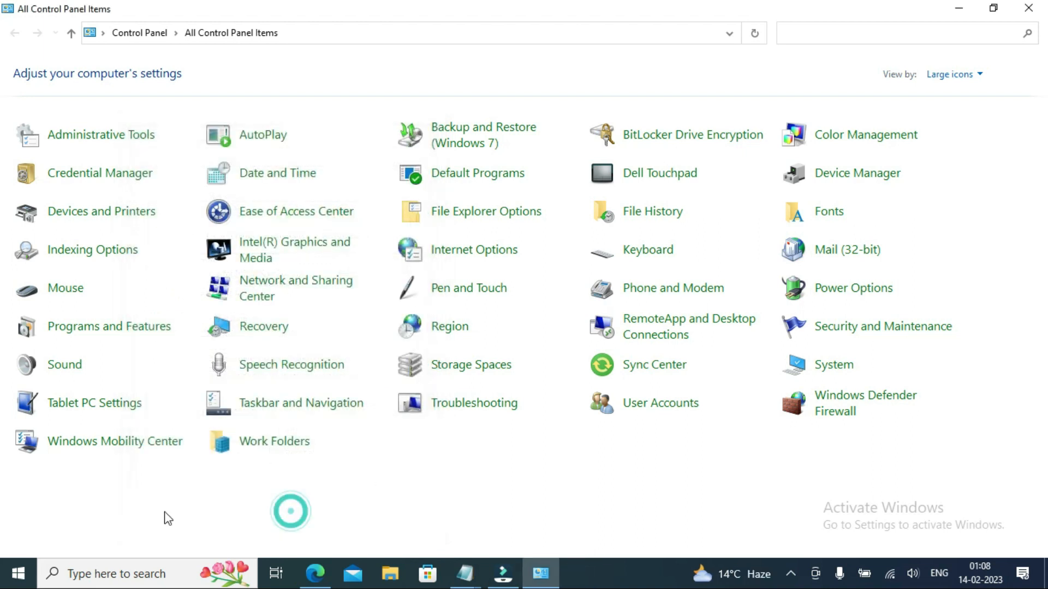
Step: Close Control Panel and open Wondershare Filmora from the taskbar
click(1028, 8)
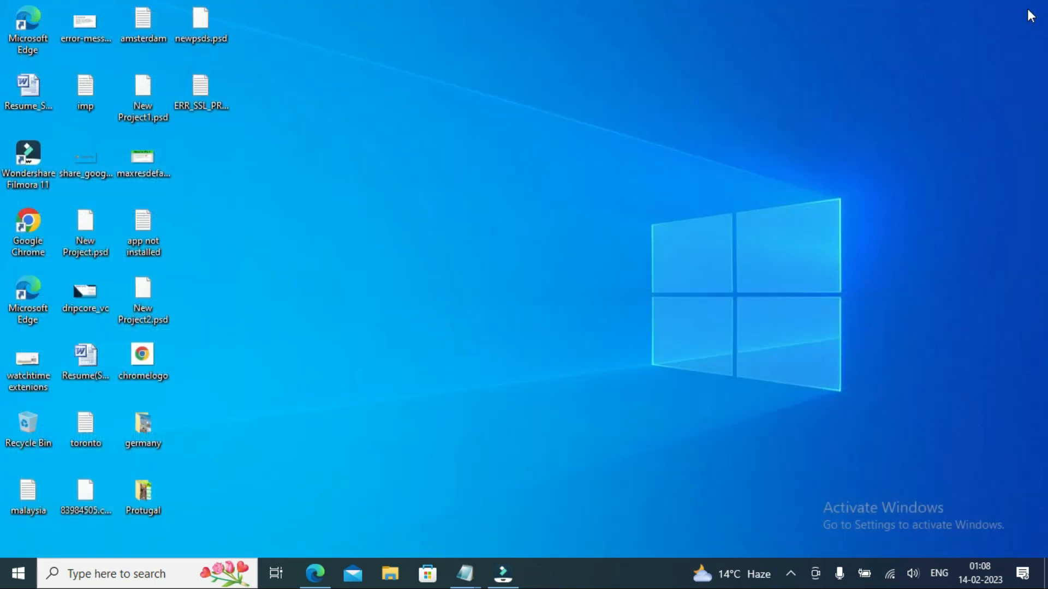
mouse_move(458, 349)
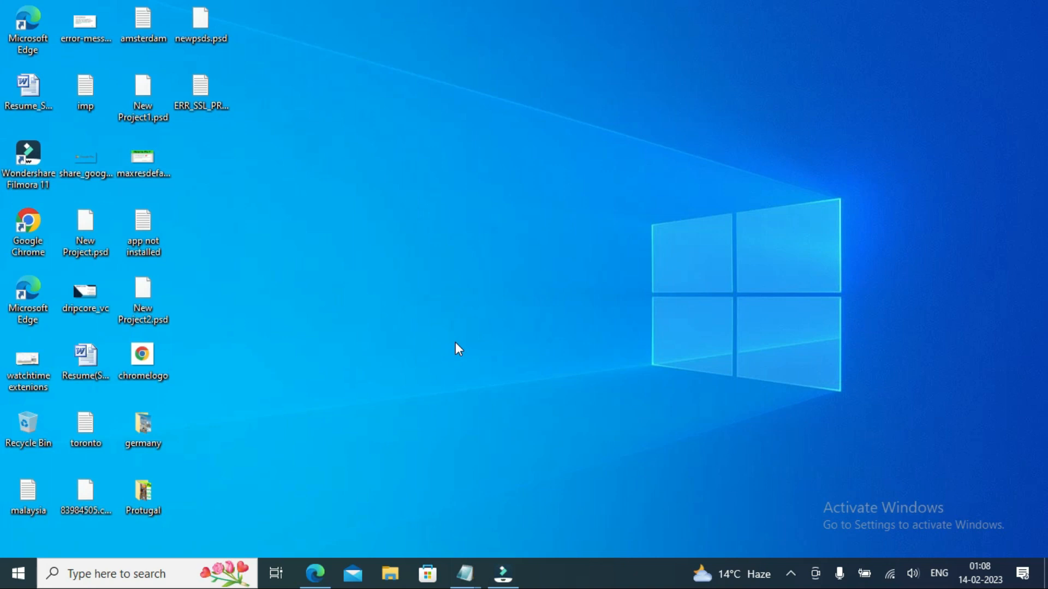
mouse_move(502, 574)
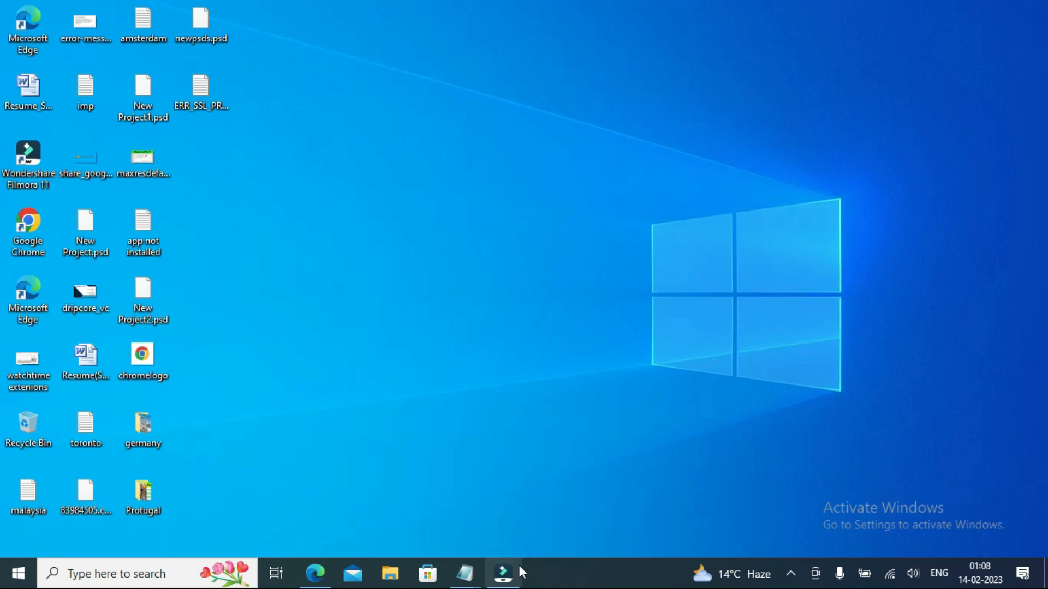
click(502, 573)
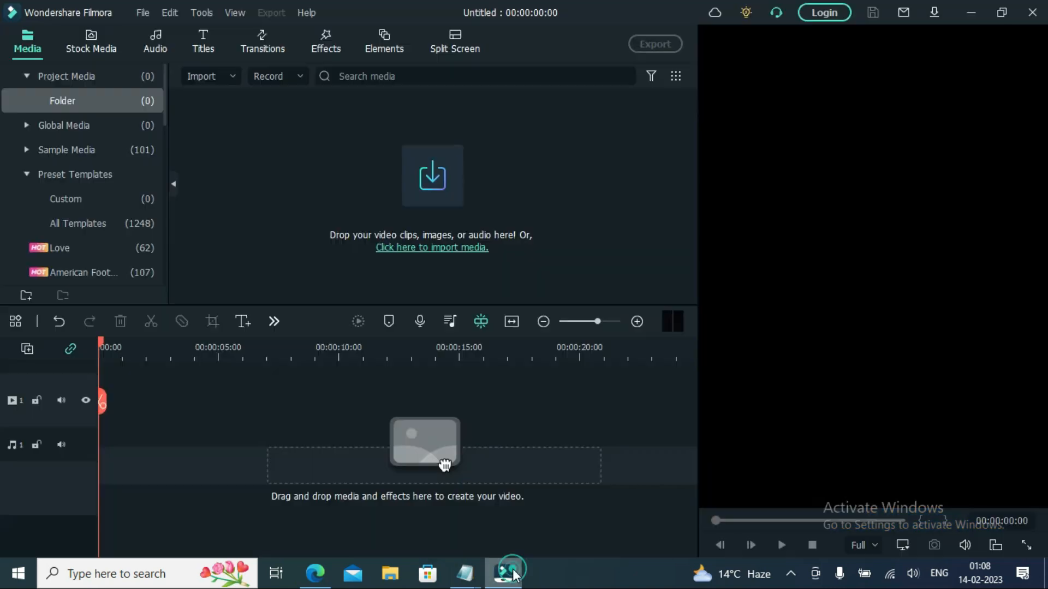